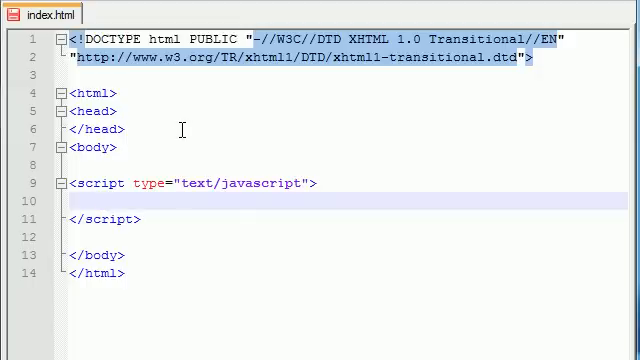
# Step: Write the function header apples(one, two) inside the script block
pyautogui.write('function')
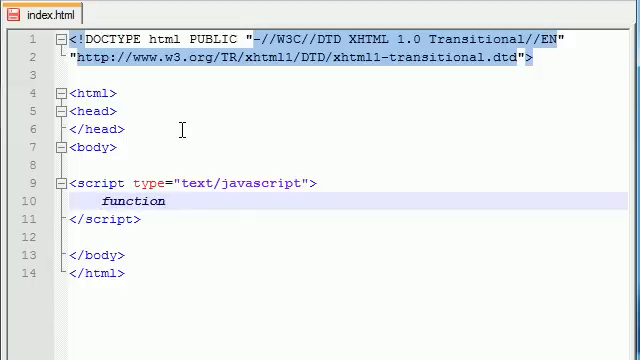
pyautogui.write('apples()')
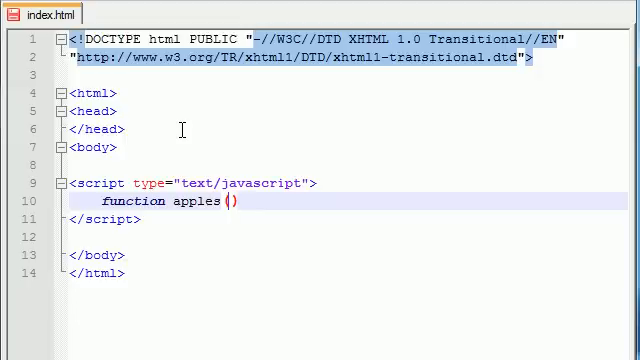
pyautogui.write('one')
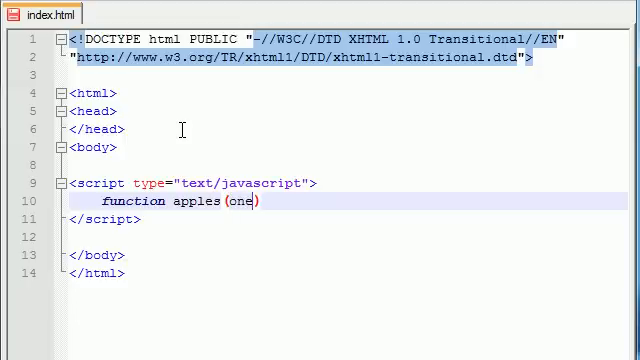
pyautogui.write(',')
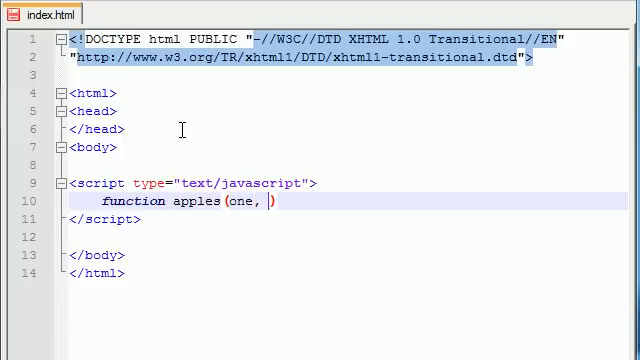
pyautogui.write('two')
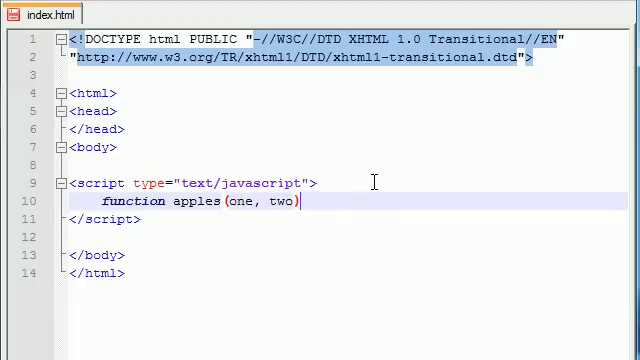
# Step: Fill the function body with document.write(one + " is better than " + two + "<br />");
pyautogui.write('{')
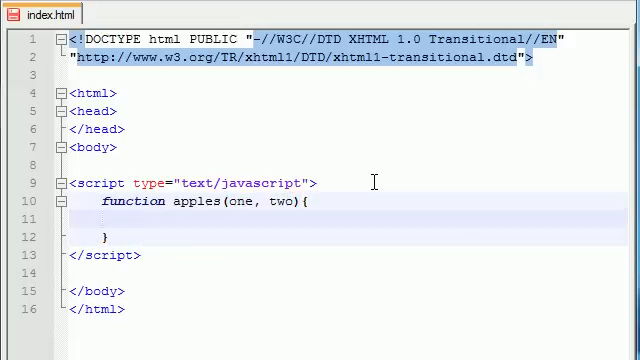
pyautogui.write('docu')
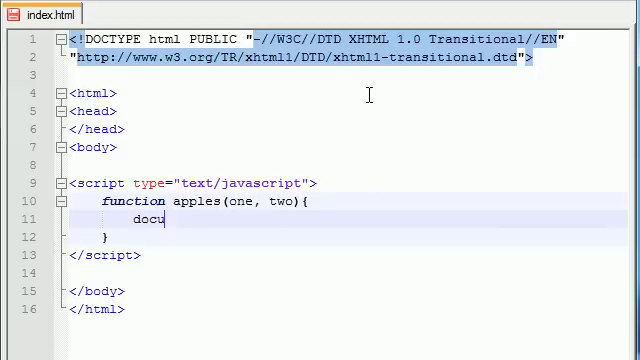
pyautogui.write('ment.wri')
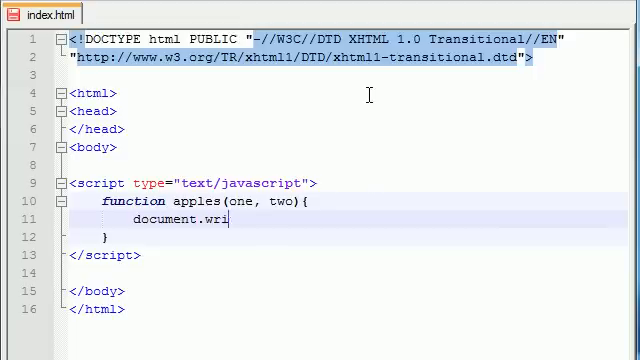
pyautogui.write('te();')
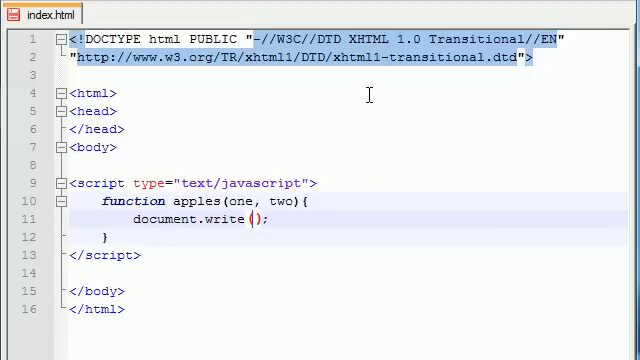
pyautogui.write('one + "')
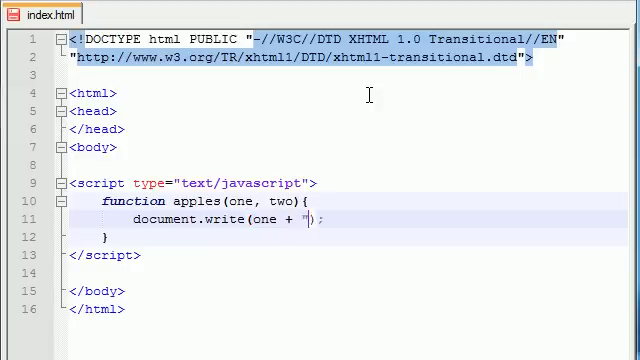
pyautogui.write('is better than')
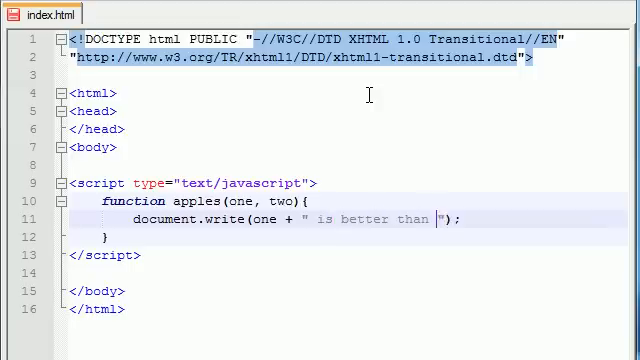
pyautogui.write('+ two + ""')
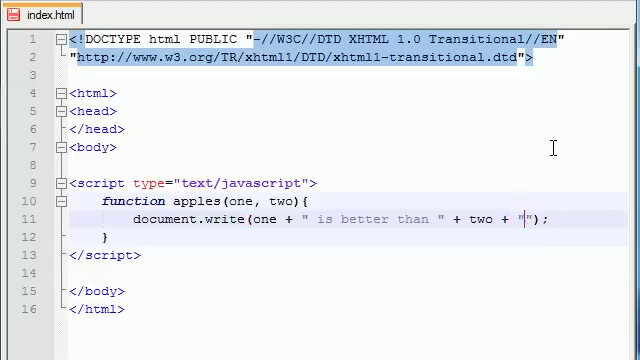
pyautogui.write('<>')
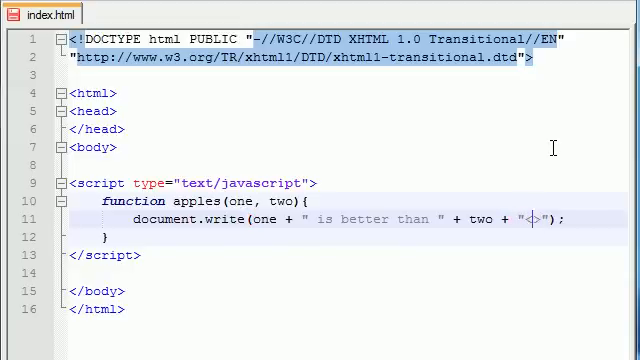
pyautogui.write('br /')
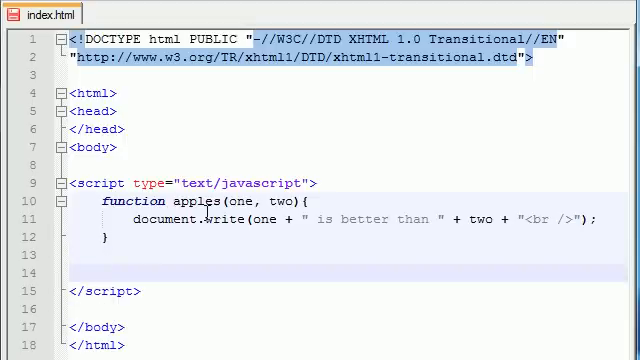
# Step: Add the call apples("bucky", "hobart"); on the line below the function
pyautogui.write('a')
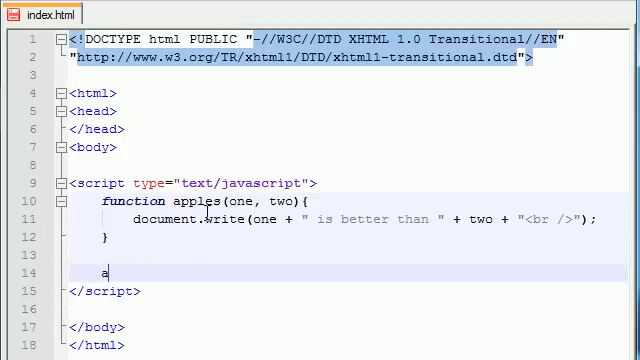
pyautogui.write('pples')
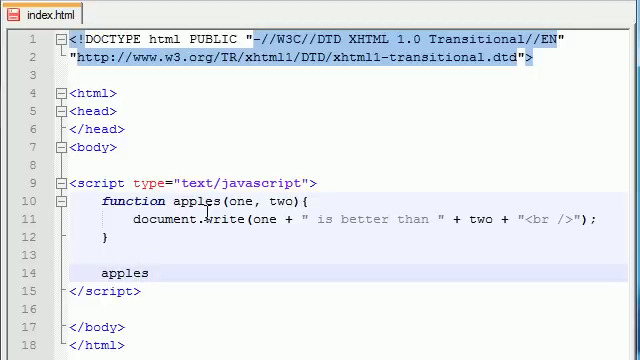
pyautogui.write('()')
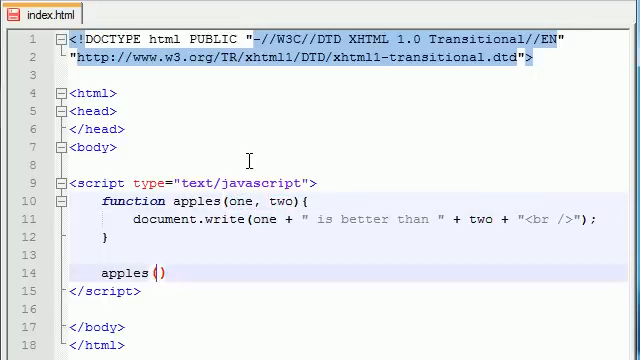
pyautogui.write('""')
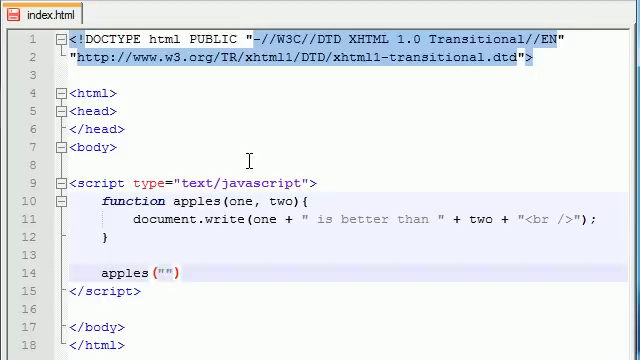
pyautogui.write('bucky')
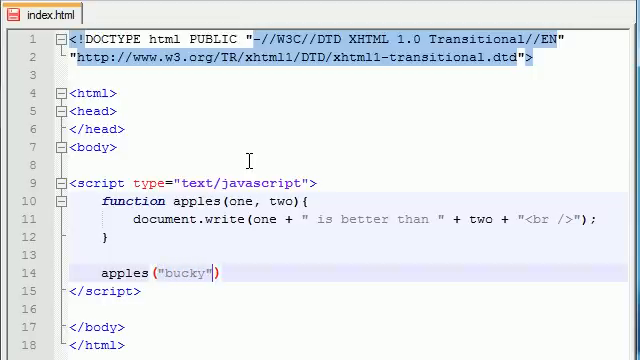
pyautogui.write(', ""')
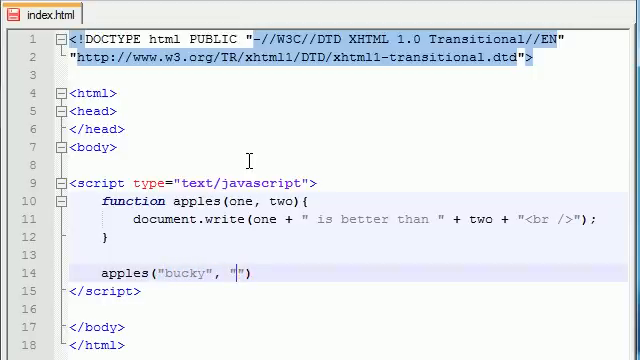
pyautogui.write('hobart')
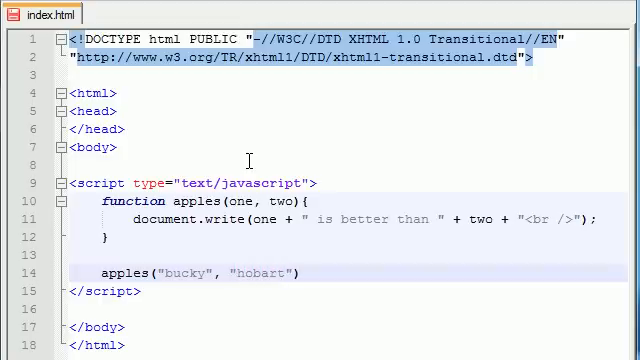
pyautogui.write(';')
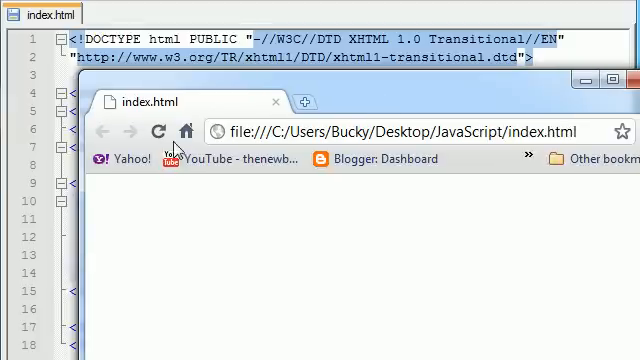
# Step: Reload index.html in Chrome to see 'bucky is better than hobart' printed
pyautogui.write('bucky is better than hobart')
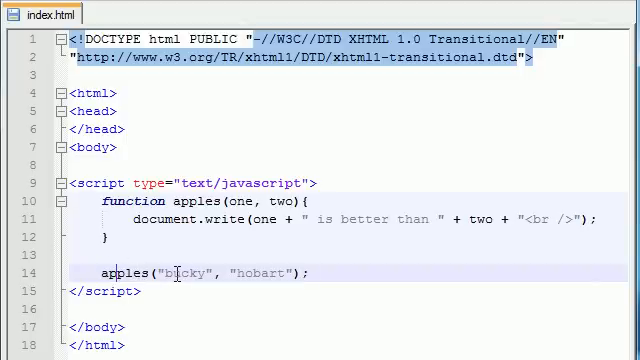
pyautogui.doubleClick(188, 272)
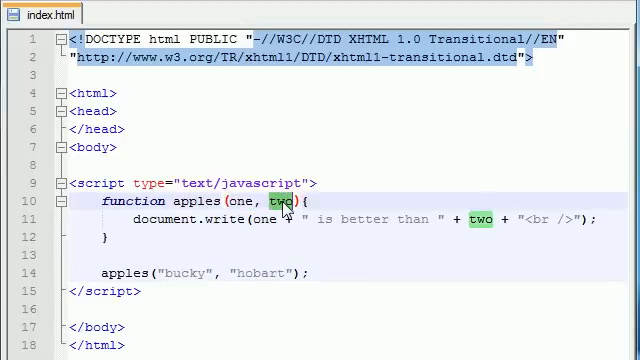
pyautogui.doubleClick(260, 272)
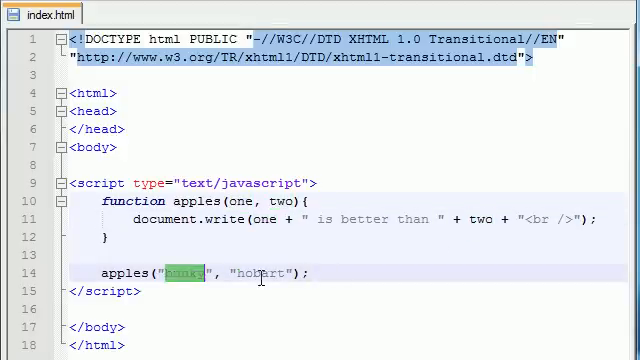
pyautogui.write('bucky')
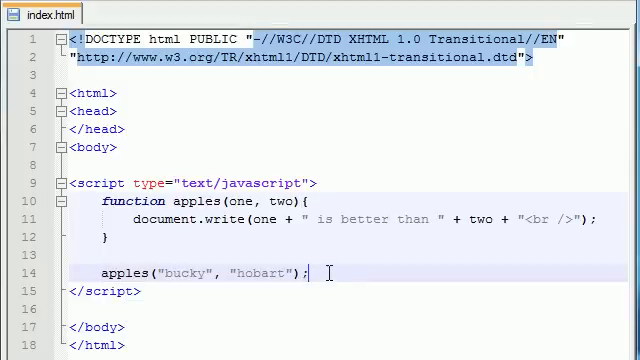
# Step: Duplicate the call and change it to apples("counting crows", "beiber");
pyautogui.write('apples("bucky", "hobart");')
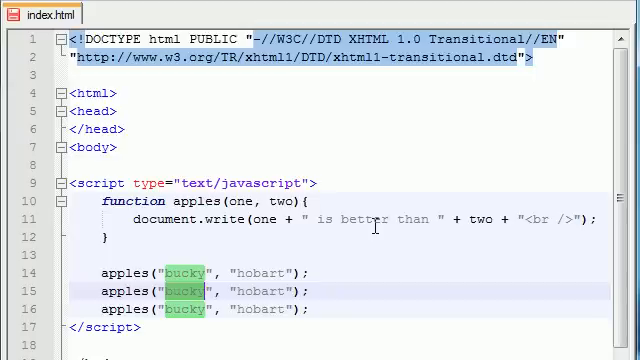
pyautogui.write('co')
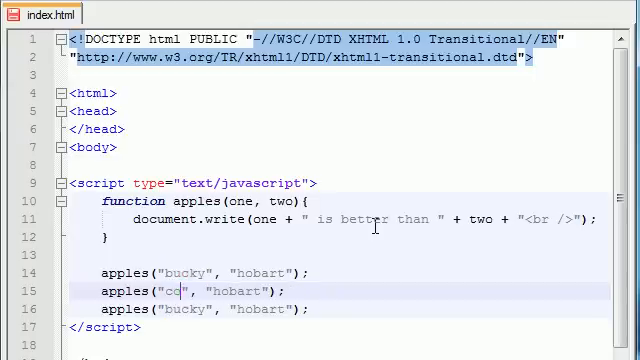
pyautogui.write('unting crows')
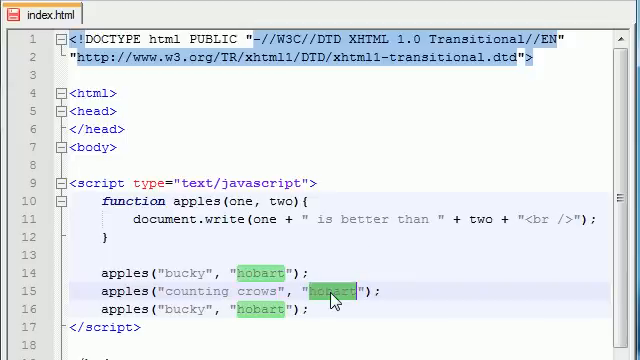
pyautogui.write('beiber')
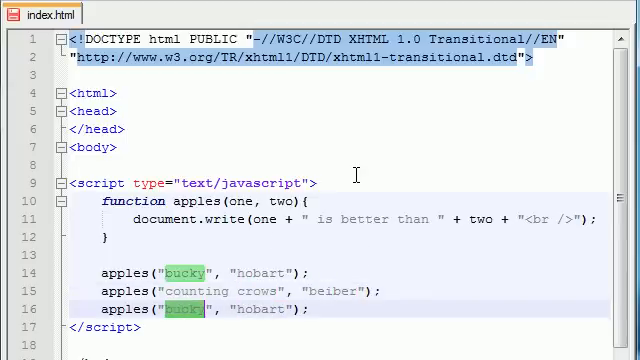
# Step: Add a third call apples("strawberry", "coconut");
pyautogui.write('straw')
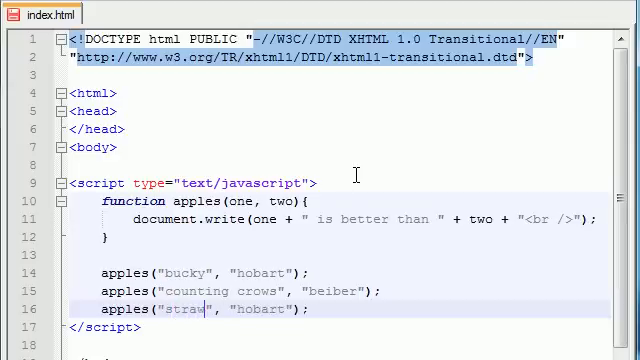
pyautogui.write('berry')
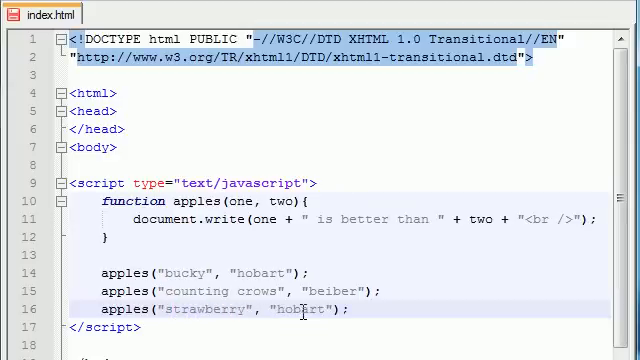
pyautogui.write('coco')
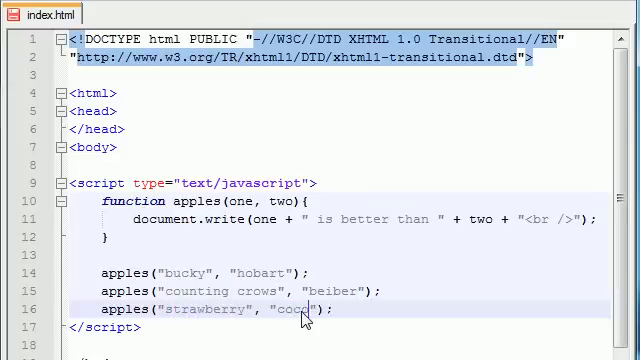
pyautogui.write('nut')
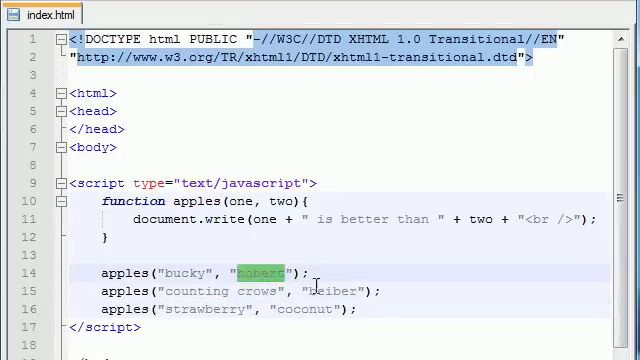
pyautogui.doubleClick(308, 310)
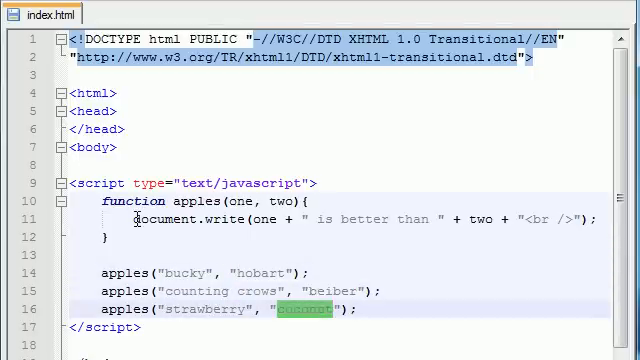